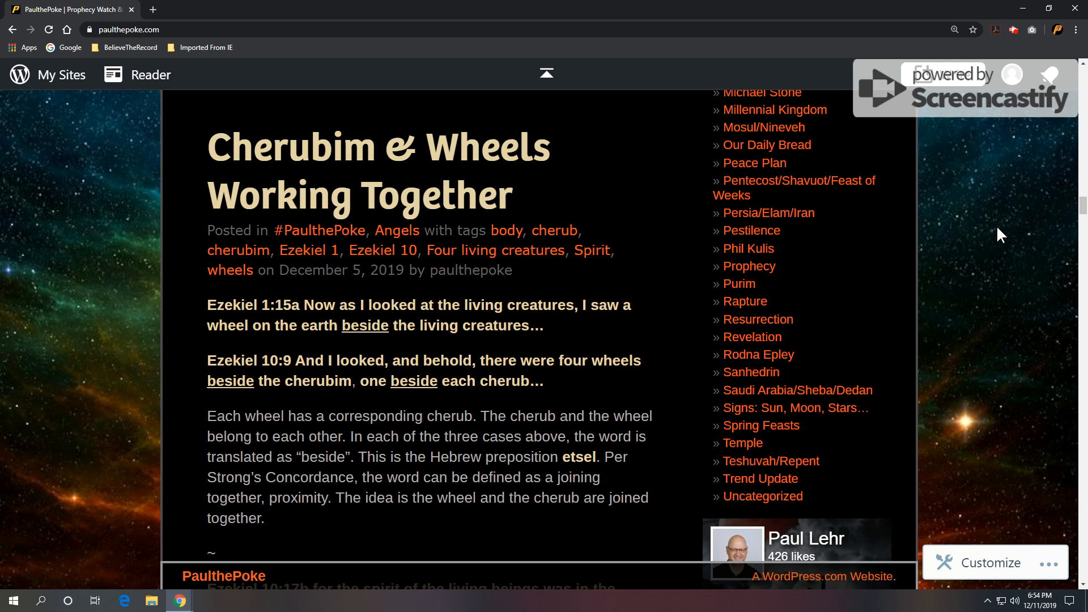
mouse_move(638, 269)
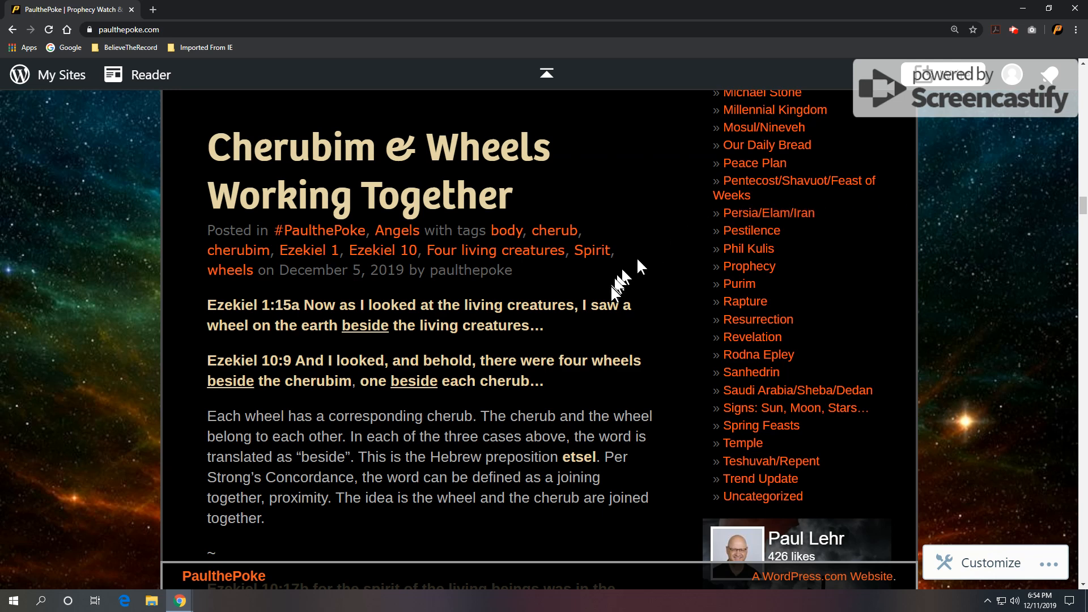
scroll(down, 3)
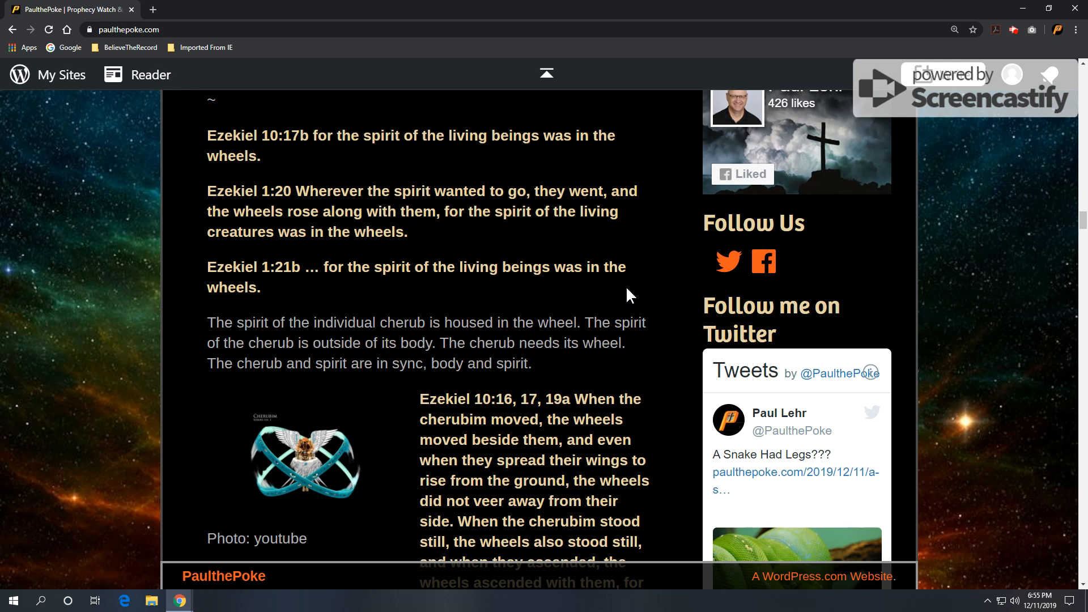
scroll(down, 3)
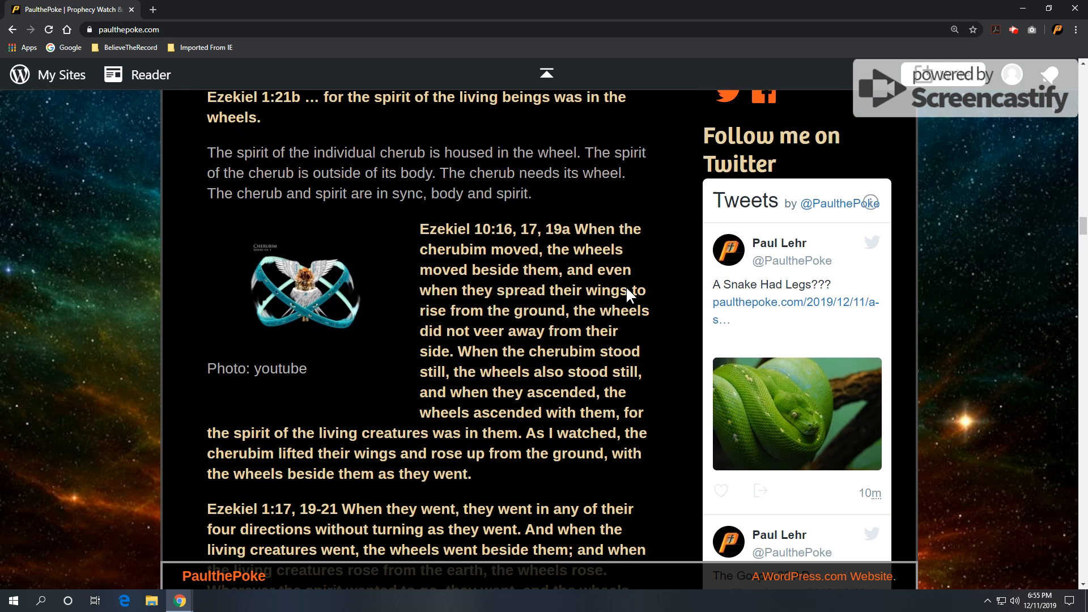
mouse_move(665, 311)
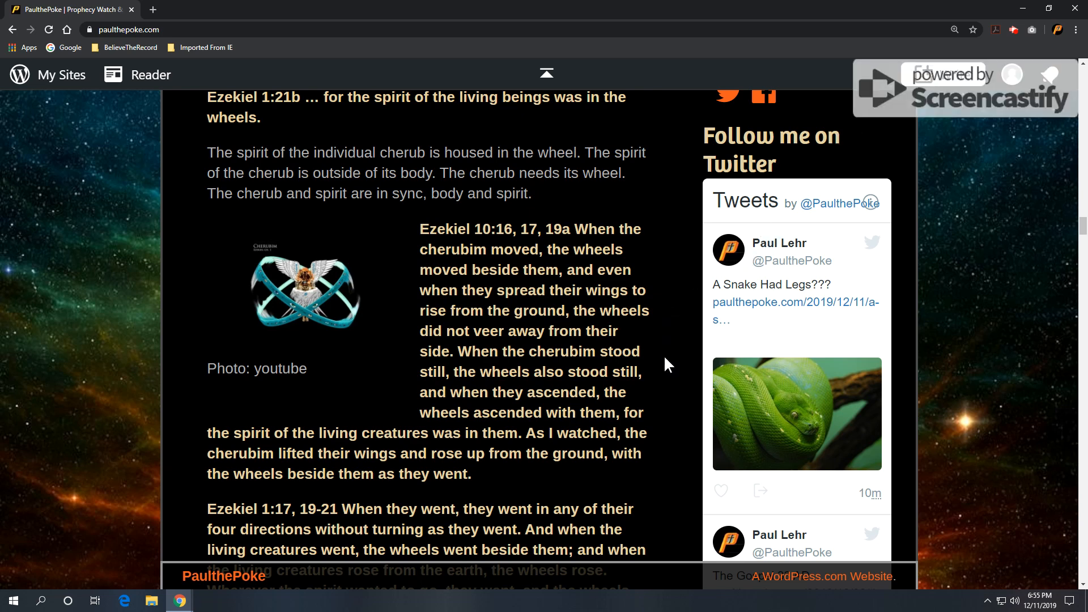
scroll(down, 3)
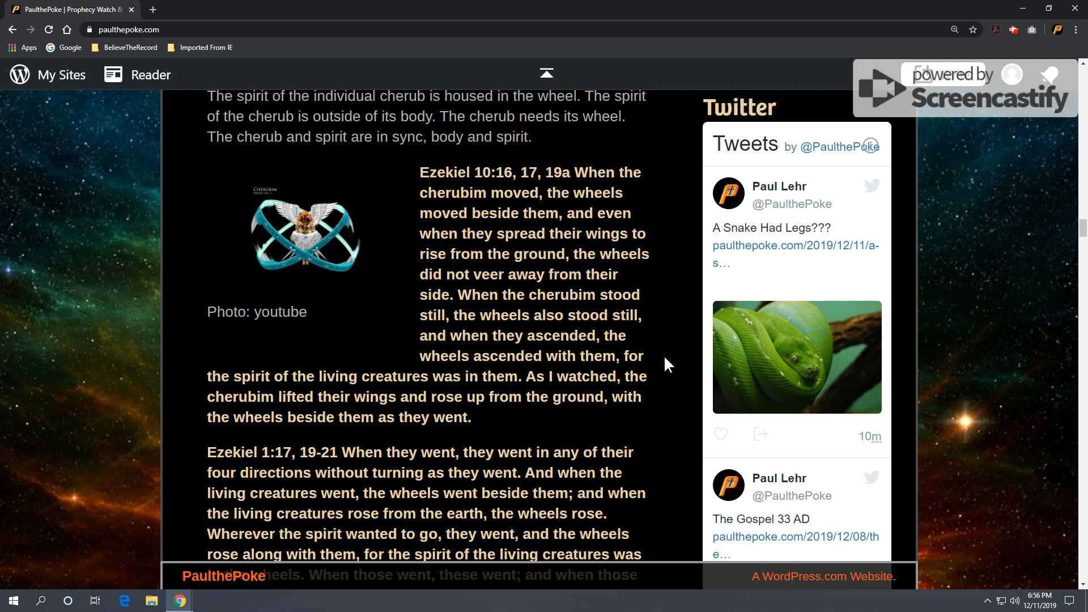
scroll(down, 3)
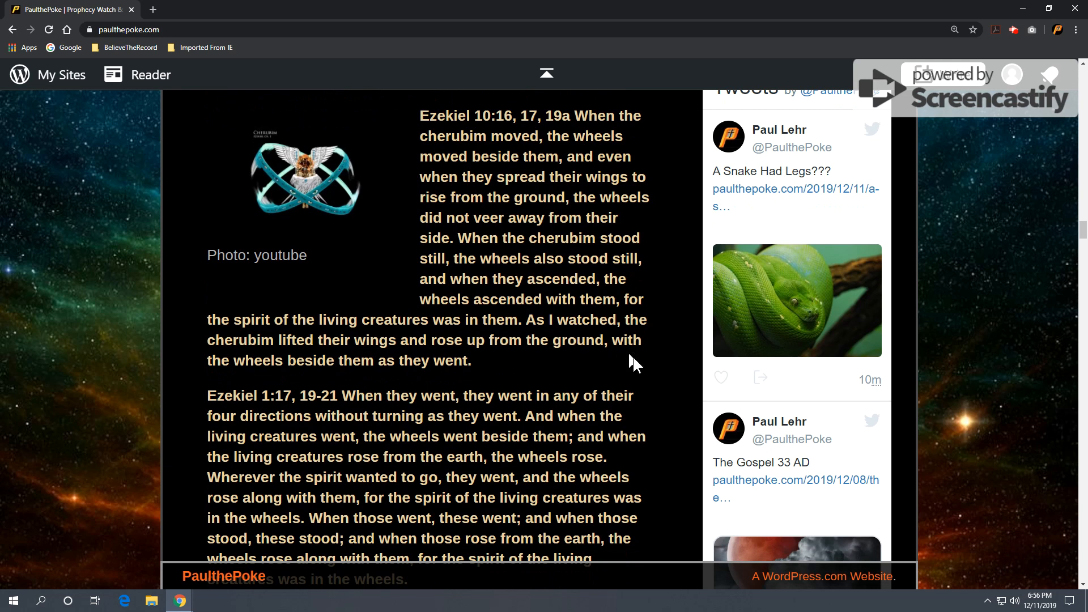
scroll(down, 3)
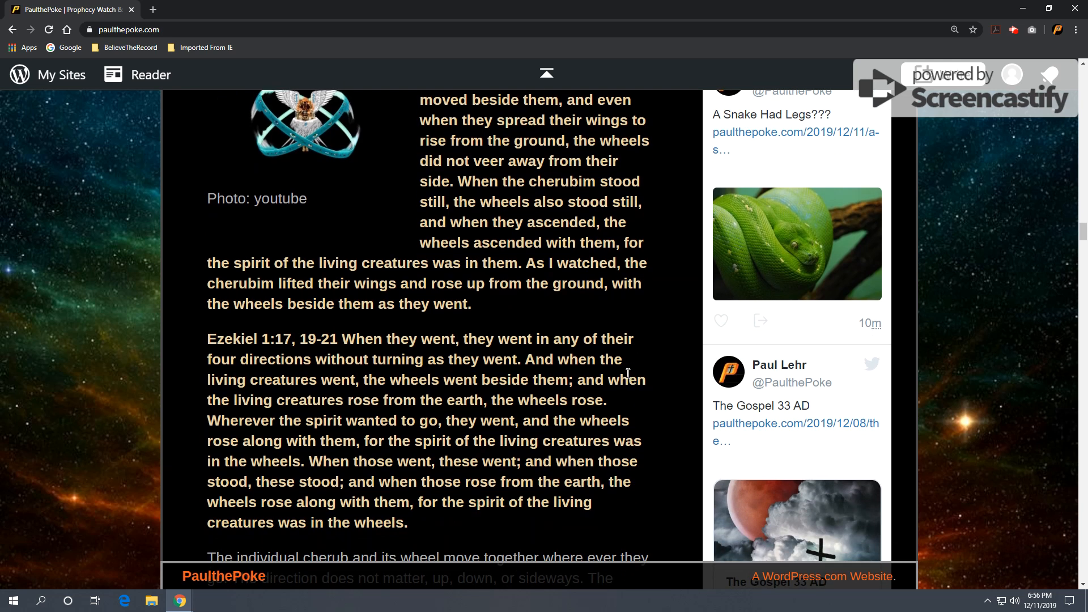
scroll(down, 3)
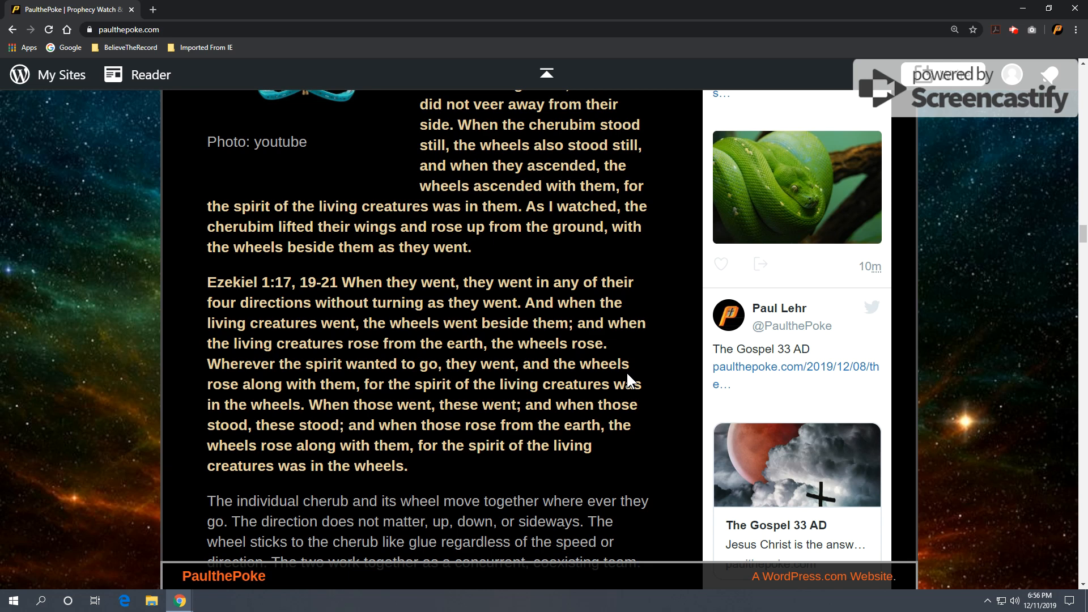
mouse_move(658, 346)
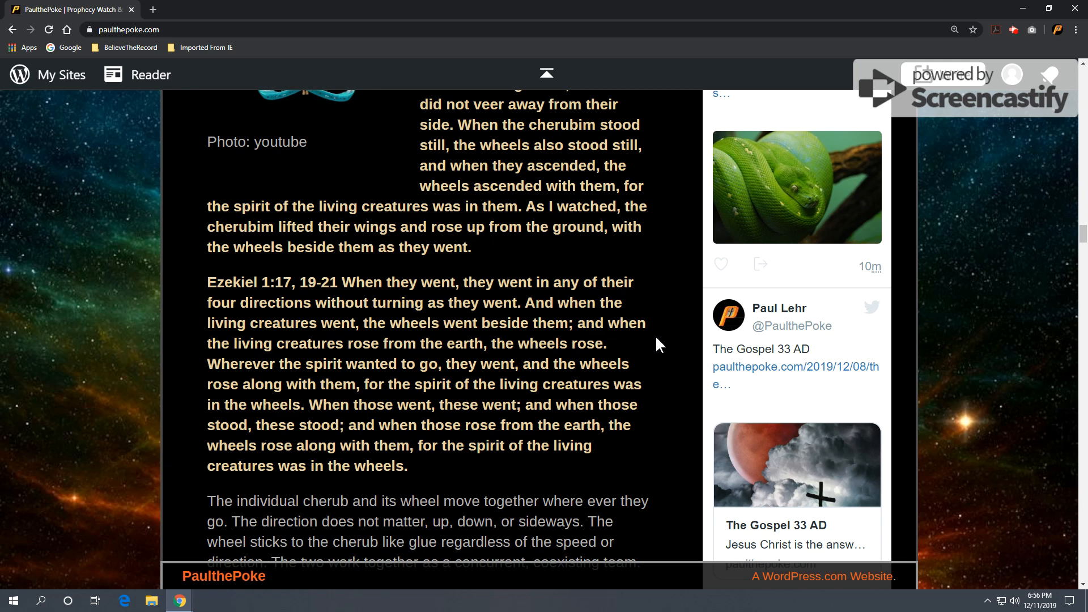
scroll(down, 3)
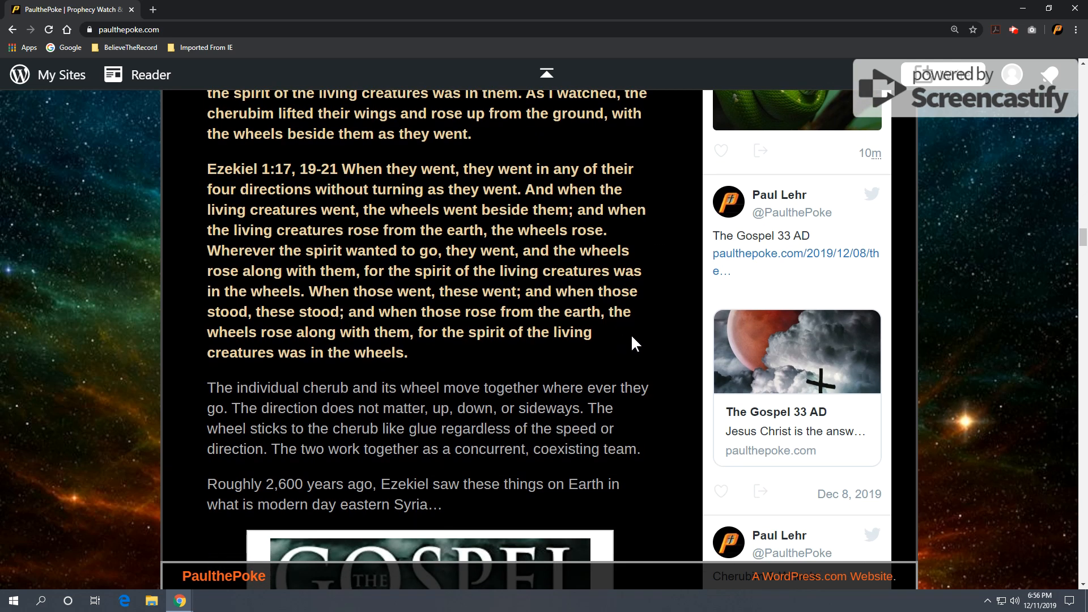
mouse_move(652, 378)
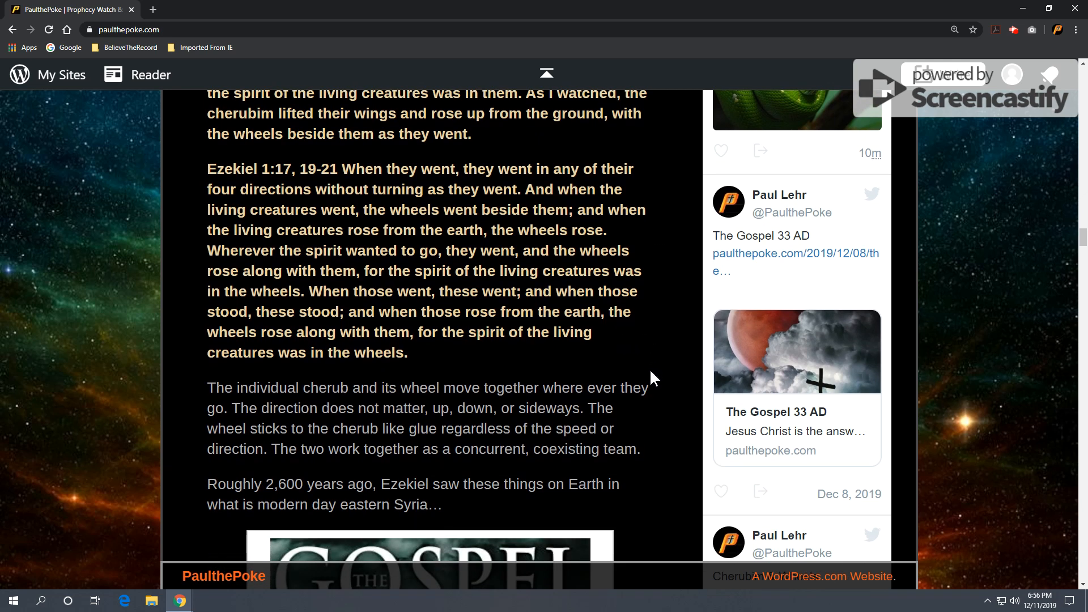
mouse_move(657, 379)
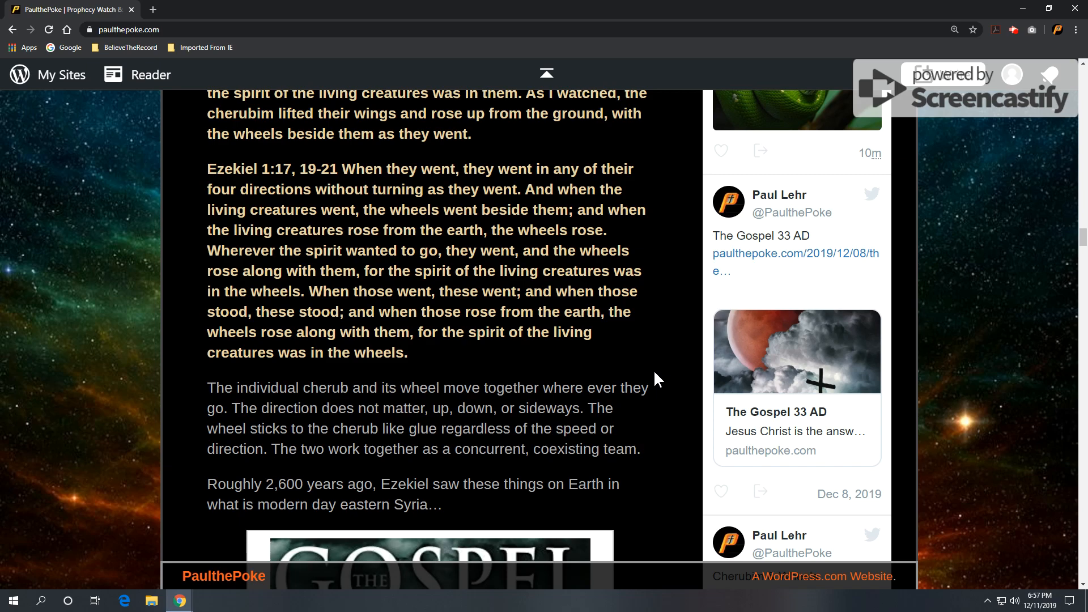
scroll(up, 3)
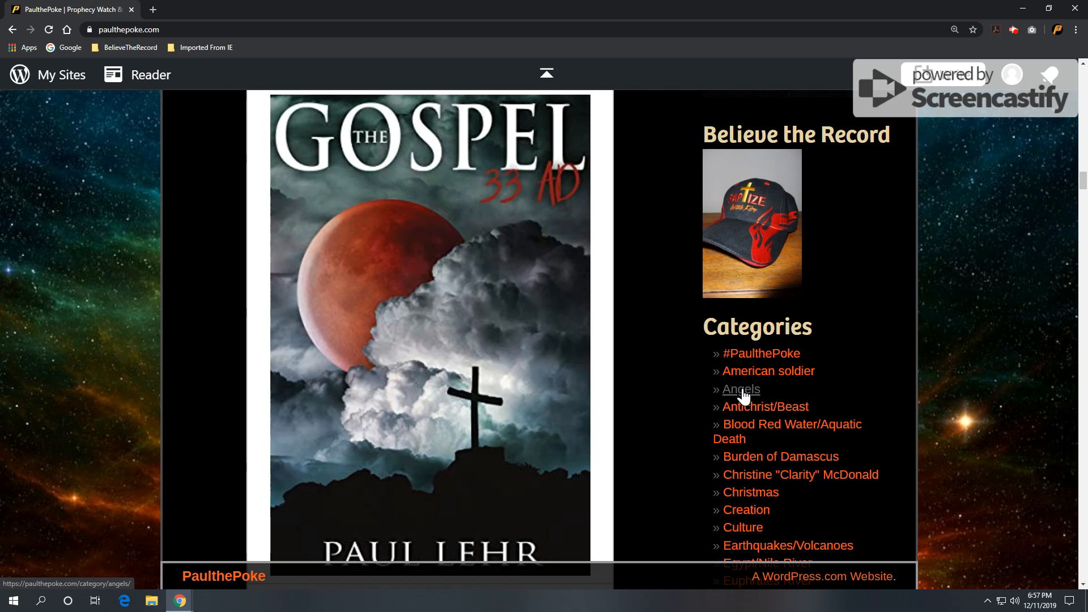
scroll(down, 3)
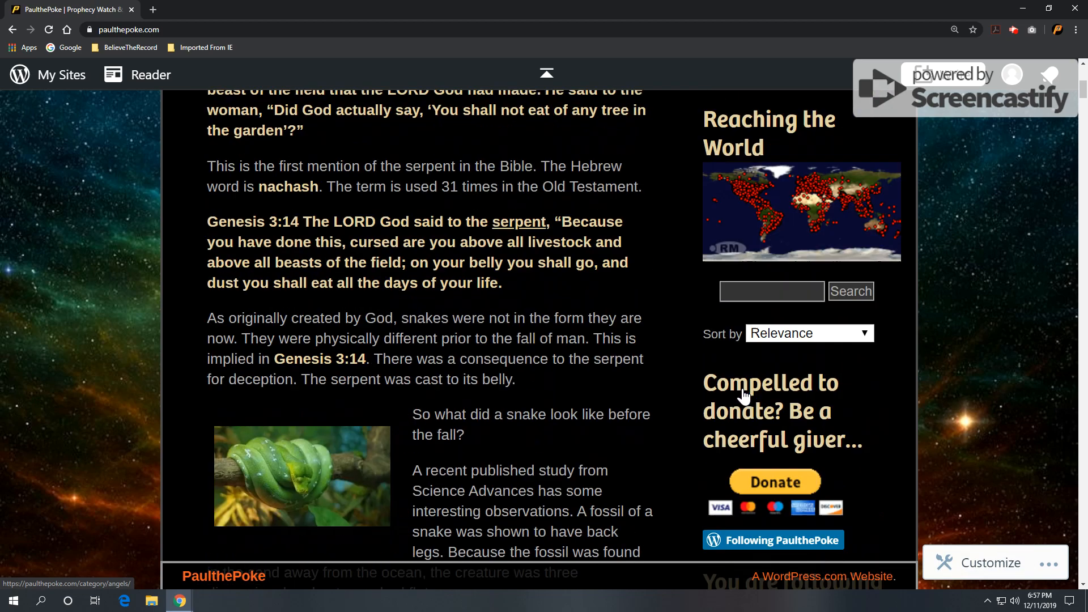
scroll(down, 3)
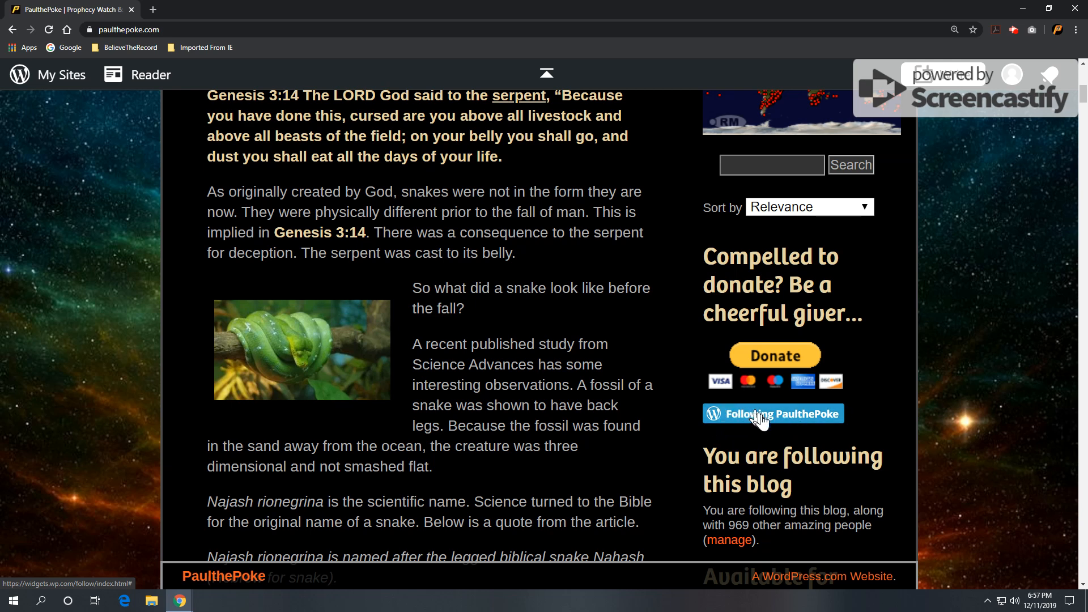
scroll(down, 3)
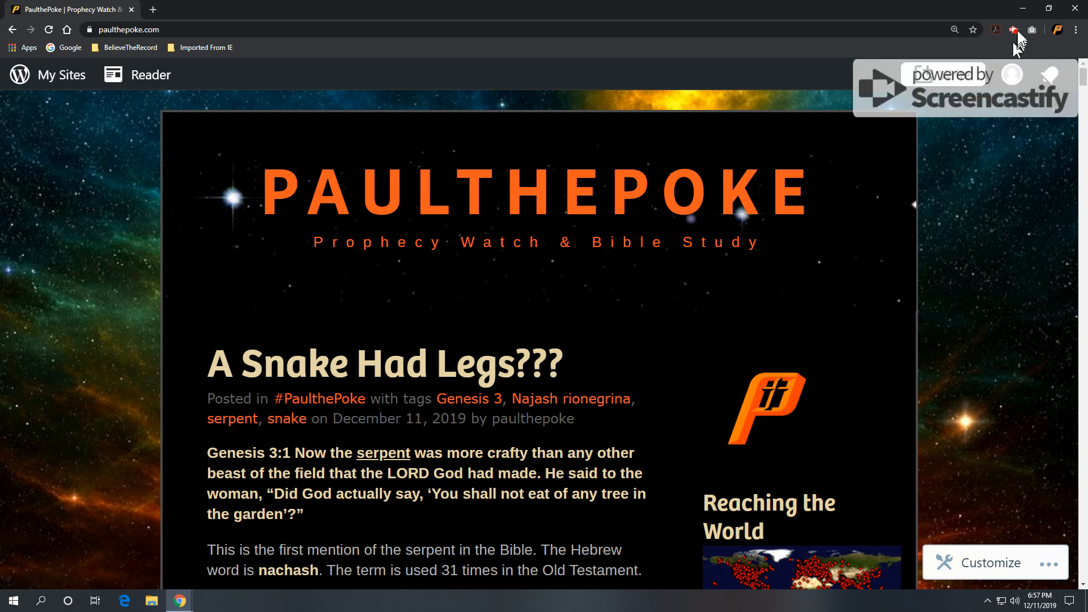
mouse_move(1014, 30)
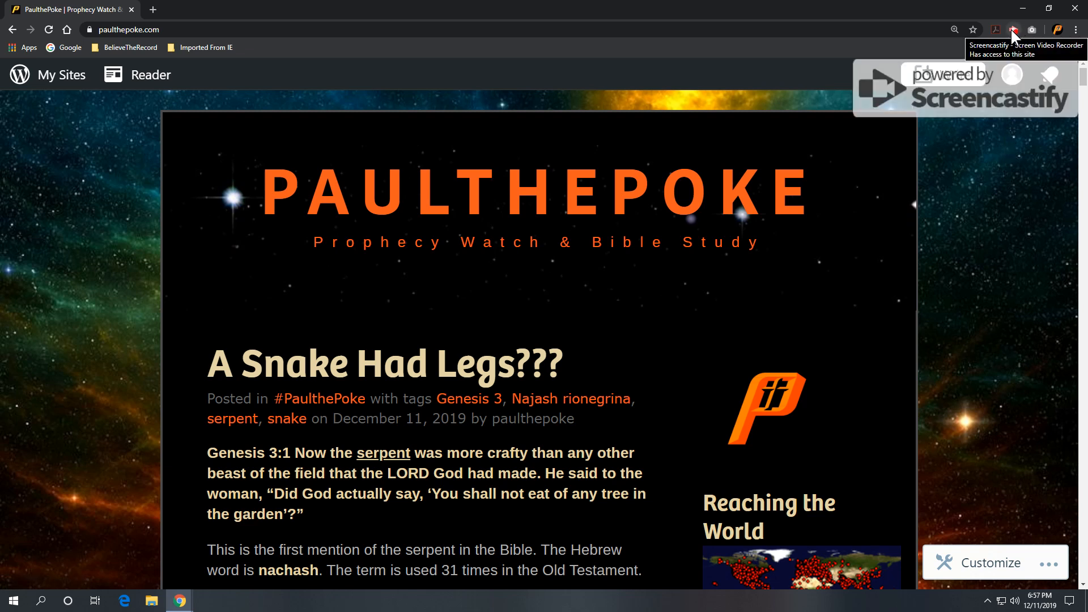